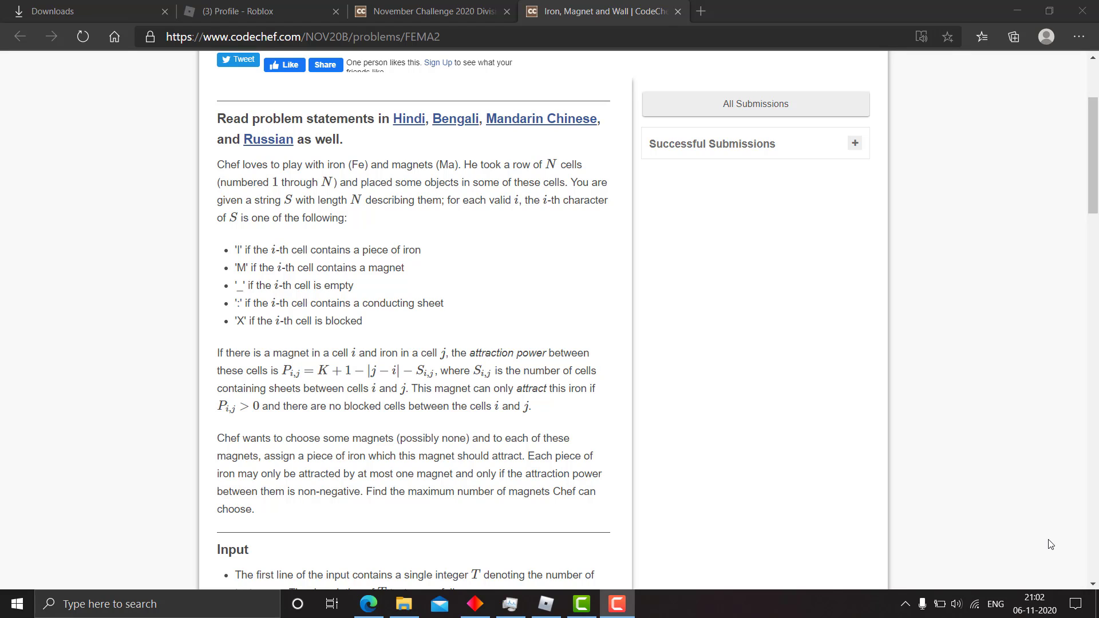
{"action": "mouse_move", "coordinate": [883, 433]}
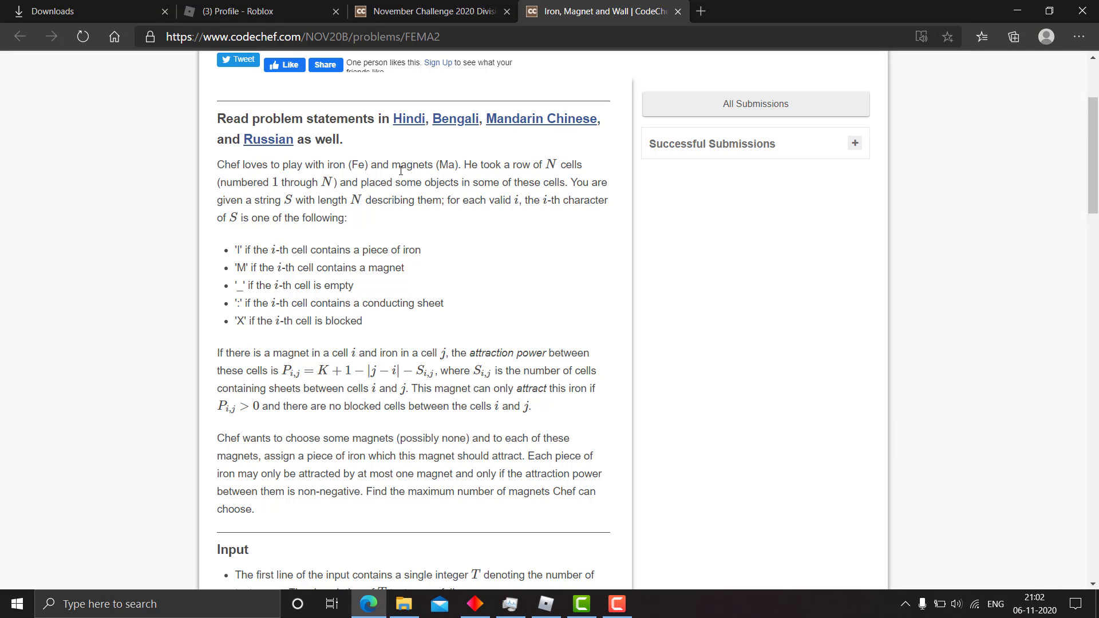
Highlight the statement sentences on placing objects in cells, describing cells, and the sheet count.
{"action": "left_click_drag", "start_coordinate": [217, 164], "coordinate": [541, 165]}
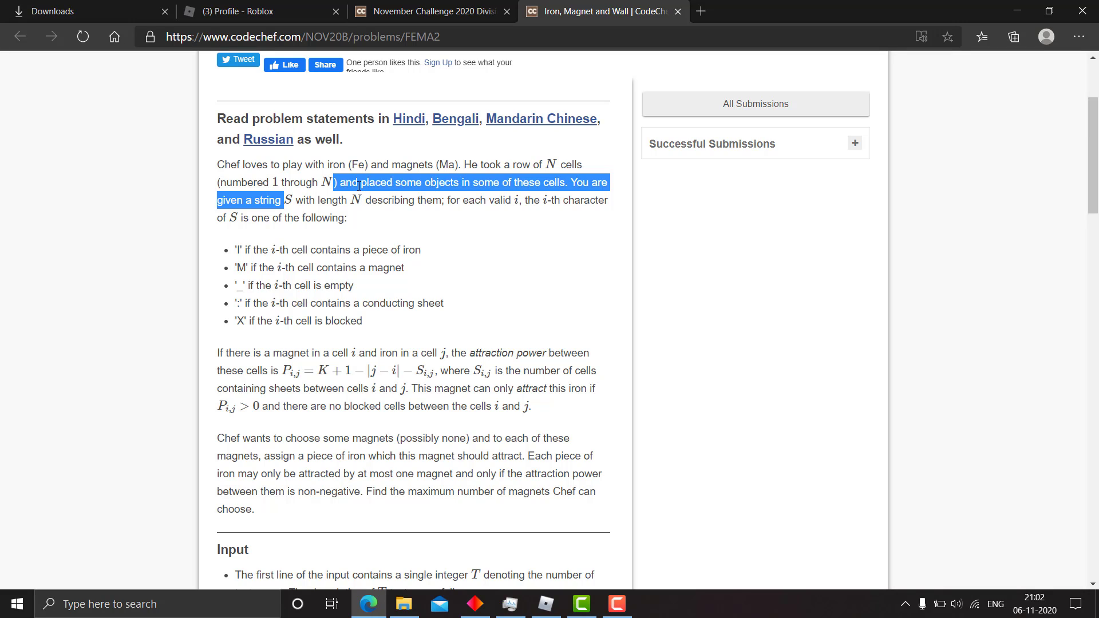
{"action": "left_click_drag", "start_coordinate": [361, 200], "coordinate": [514, 200]}
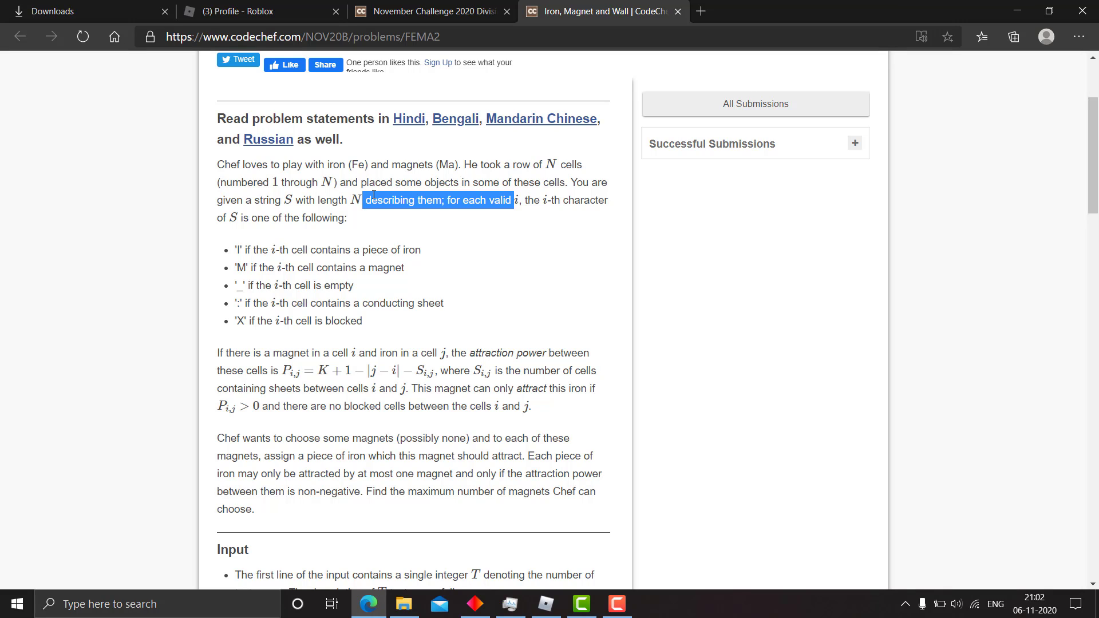
{"action": "double_click", "coordinate": [375, 250]}
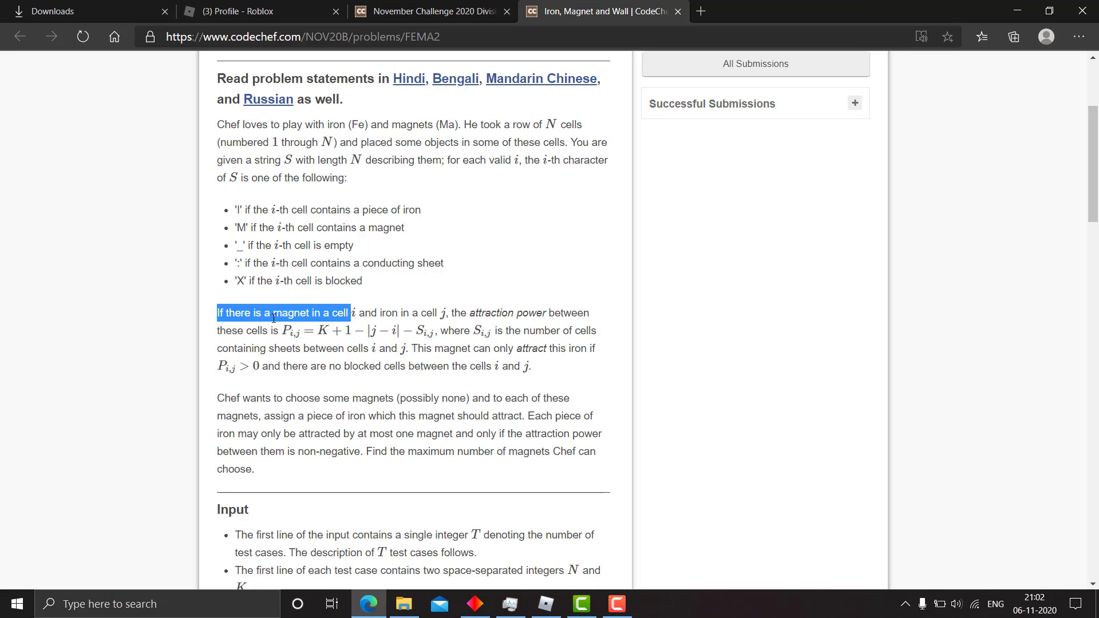
{"action": "mouse_move", "coordinate": [280, 329]}
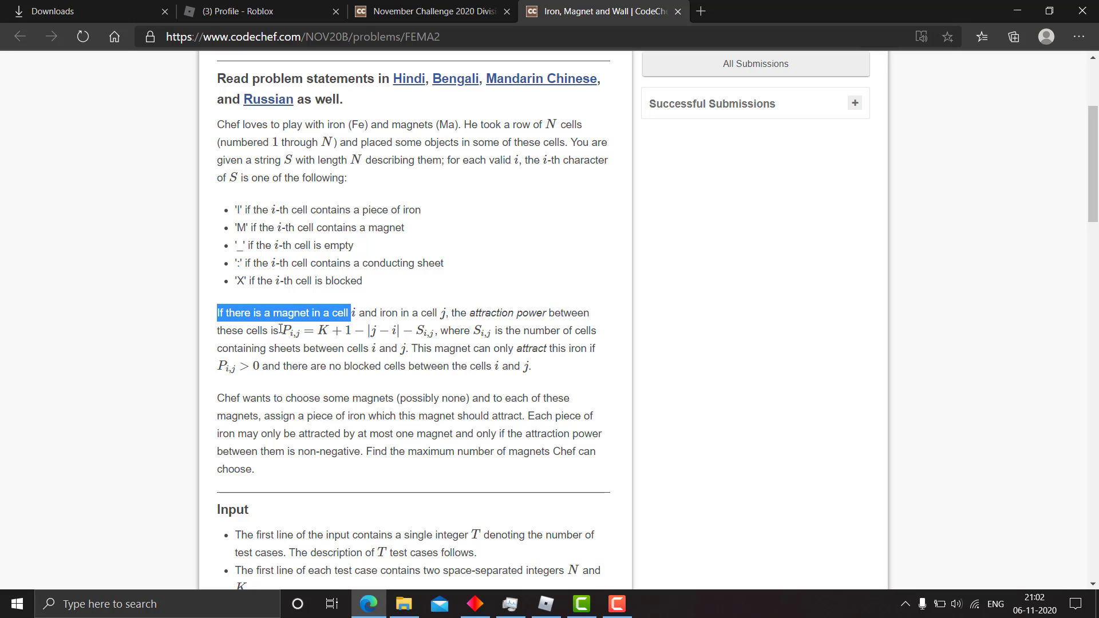
{"action": "mouse_move", "coordinate": [324, 334]}
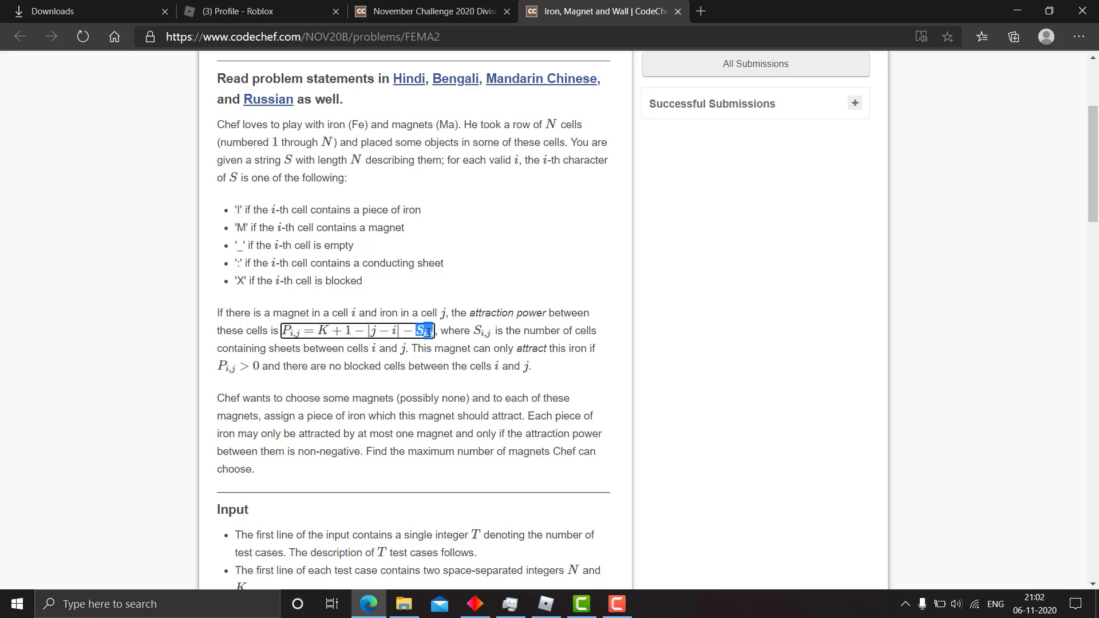
{"action": "left_click", "coordinate": [391, 349]}
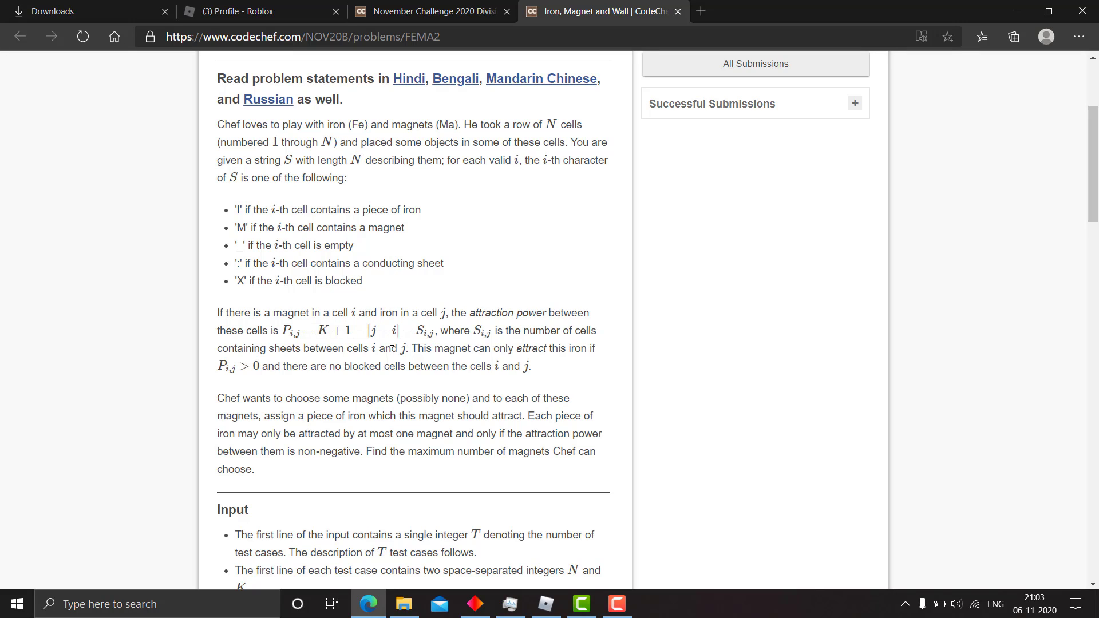
{"action": "left_click_drag", "start_coordinate": [492, 330], "coordinate": [371, 349]}
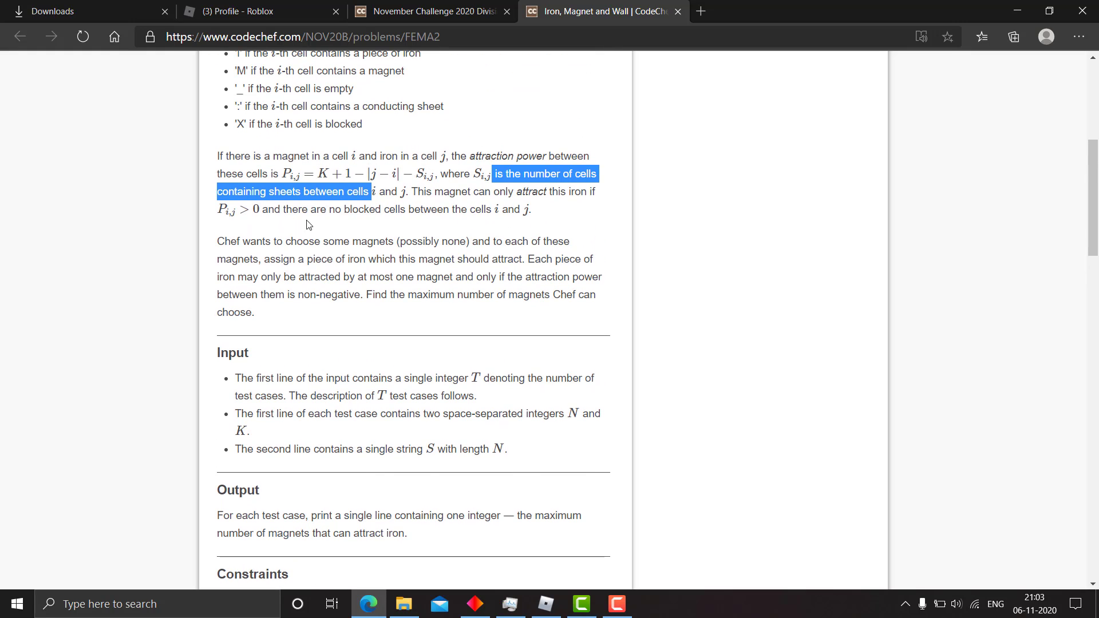
Highlight the paragraph about choosing magnets, then scroll down toward Input, Output and Constraints.
{"action": "left_click", "coordinate": [280, 208]}
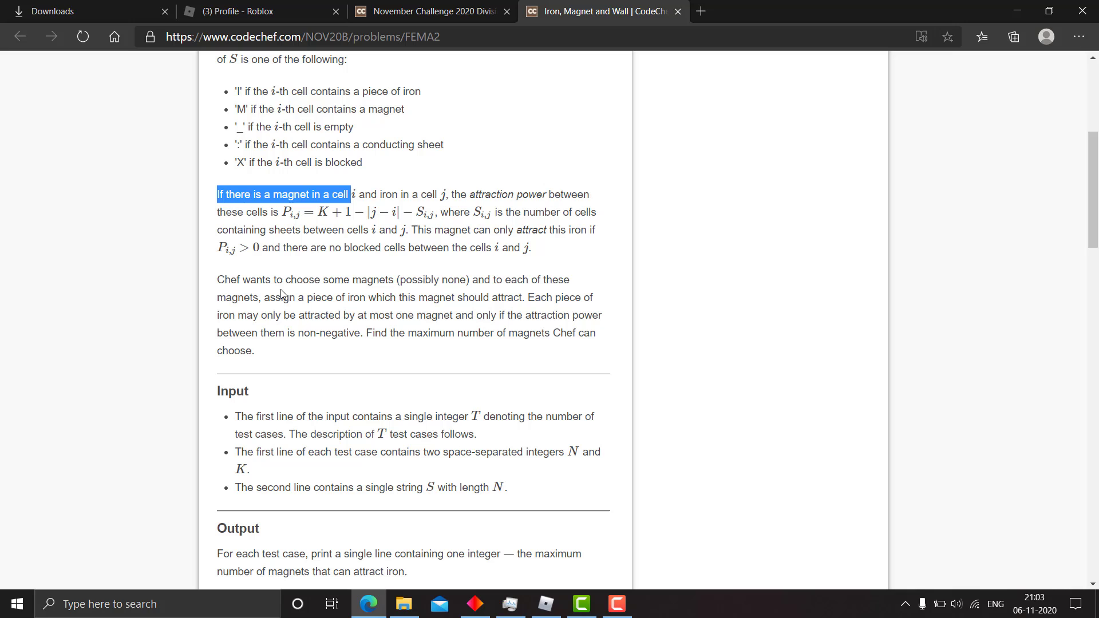
{"action": "left_click_drag", "start_coordinate": [216, 279], "coordinate": [254, 350]}
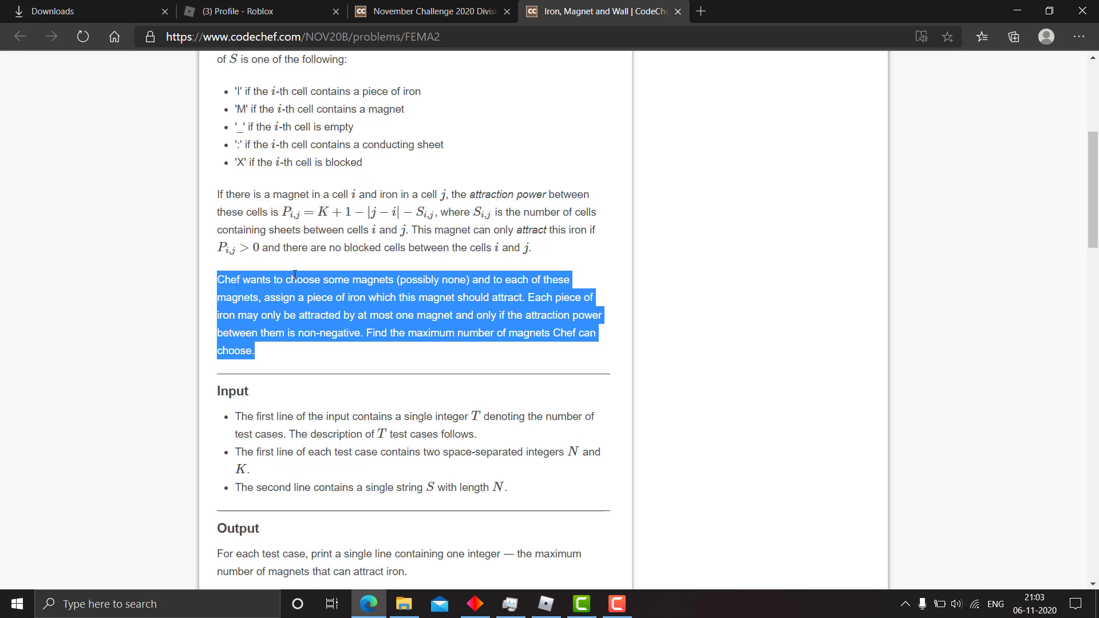
{"action": "mouse_move", "coordinate": [313, 298]}
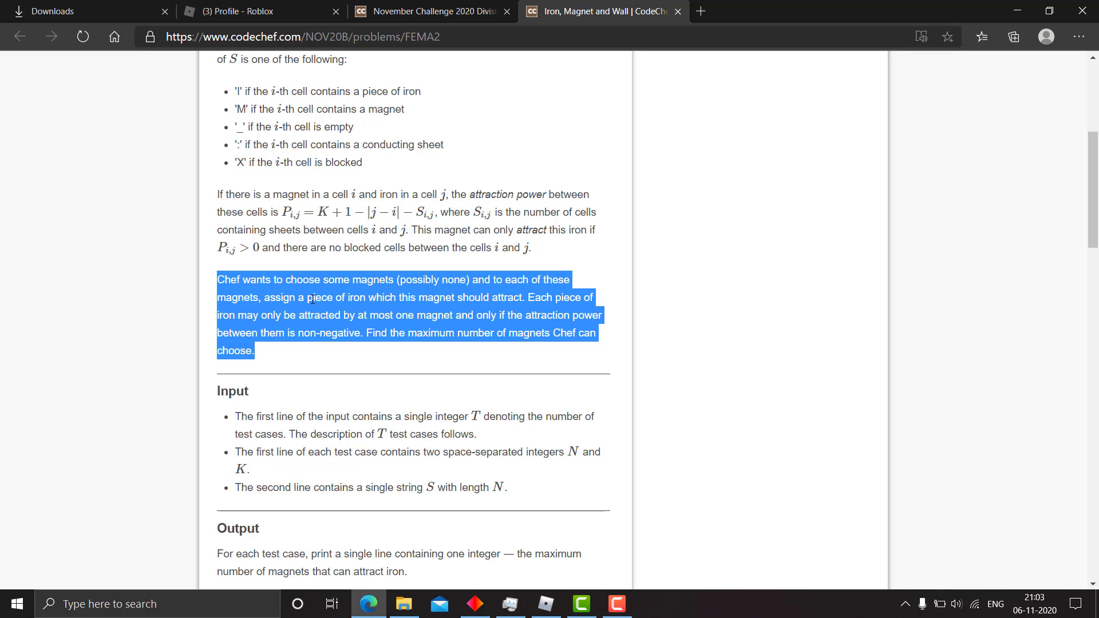
{"action": "mouse_move", "coordinate": [378, 302]}
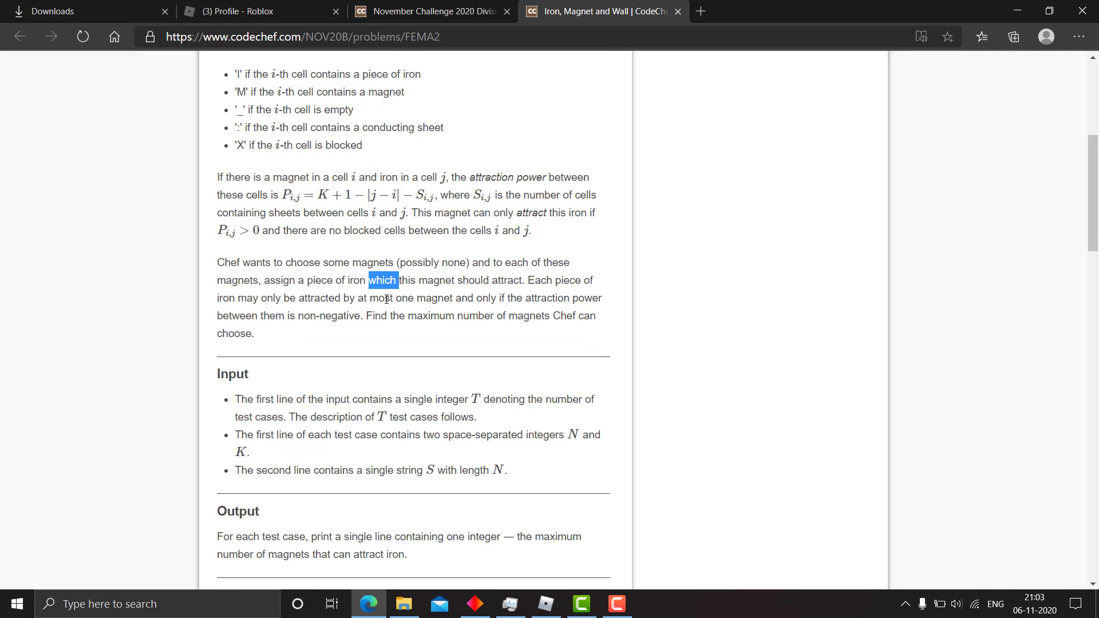
{"action": "scroll", "scroll_direction": "down", "scroll_amount": 3}
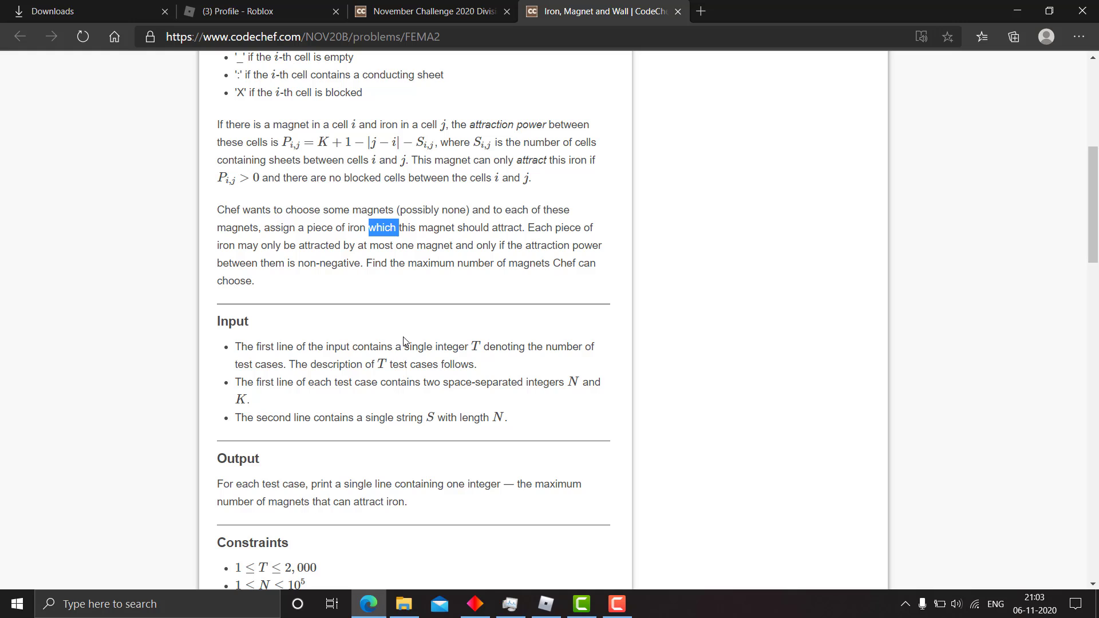
{"action": "scroll", "scroll_direction": "down", "scroll_amount": 3}
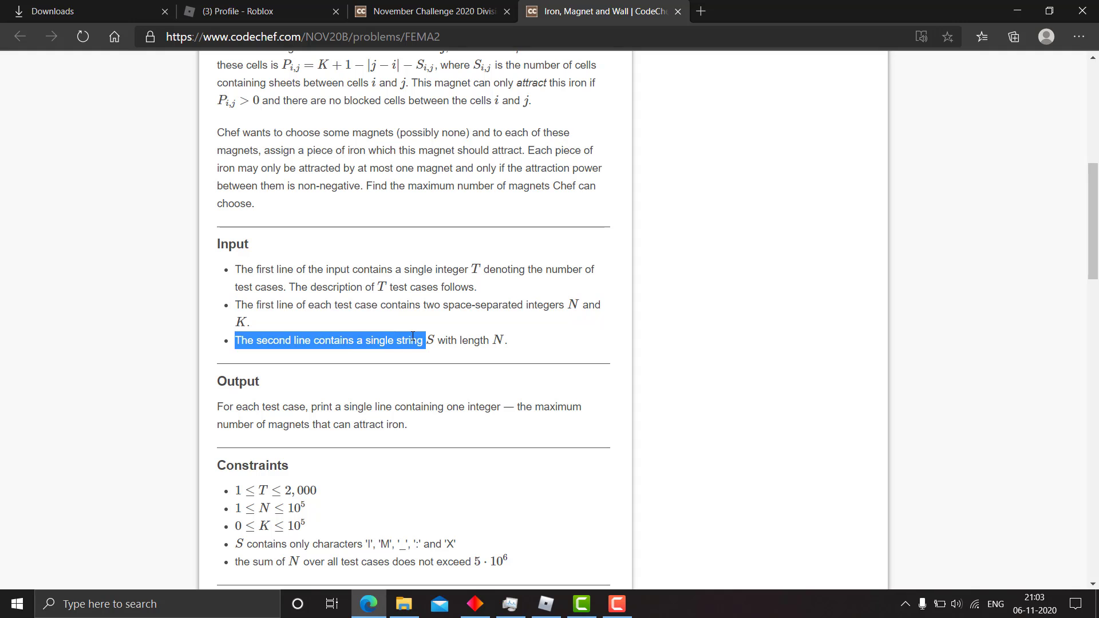
Scroll past Output and the total-N constraint to Subtasks and the example input.
{"action": "scroll", "scroll_direction": "down", "scroll_amount": 3}
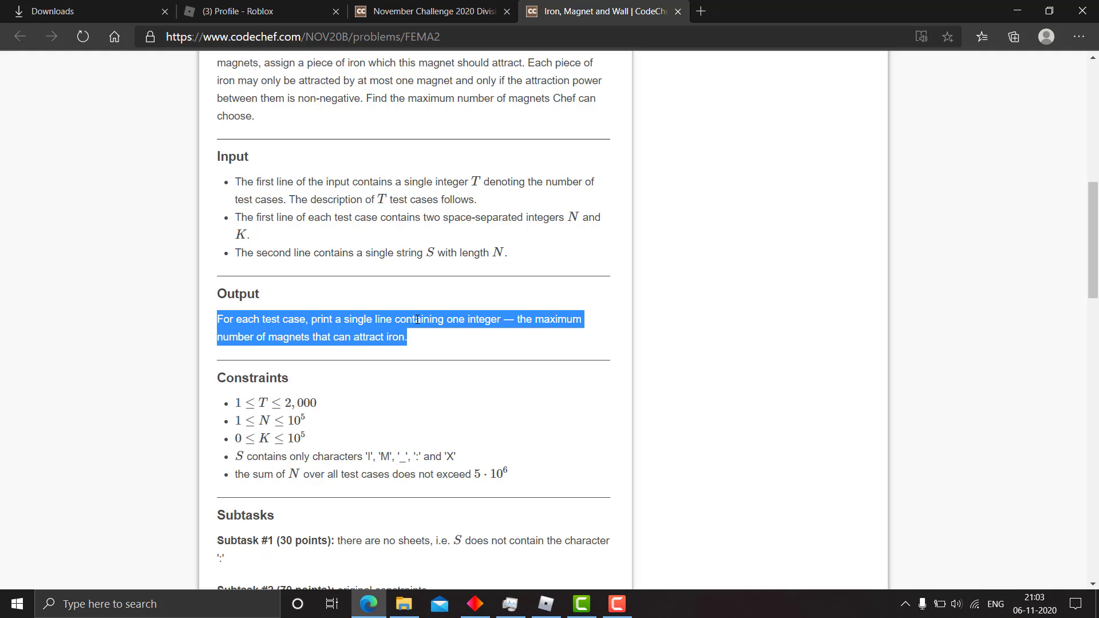
{"action": "scroll", "scroll_direction": "down", "scroll_amount": 3}
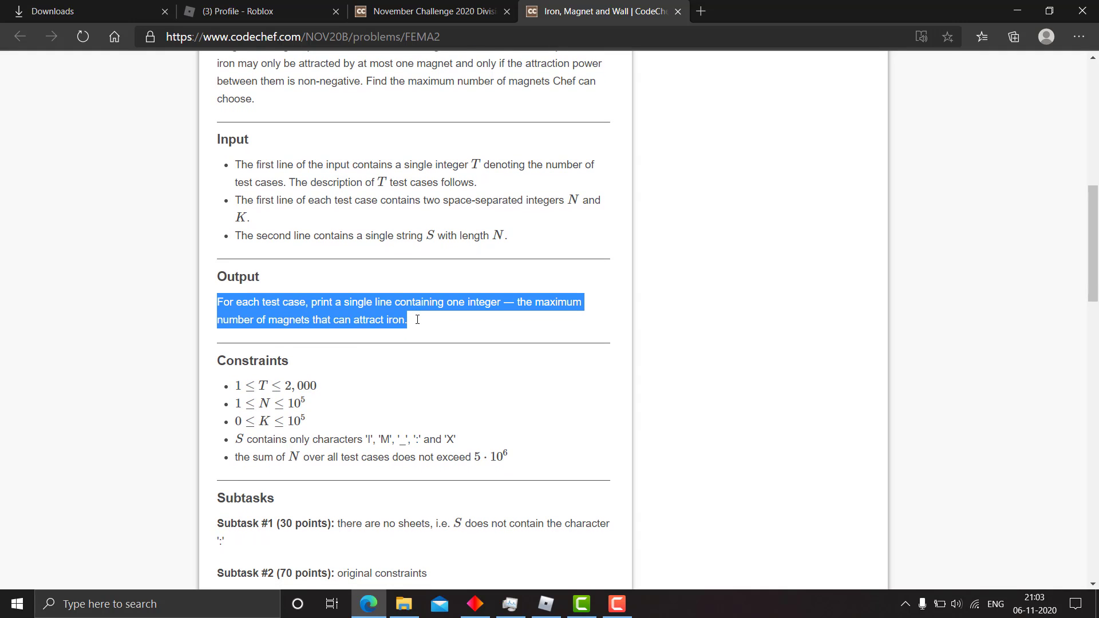
{"action": "scroll", "scroll_direction": "down", "scroll_amount": 3}
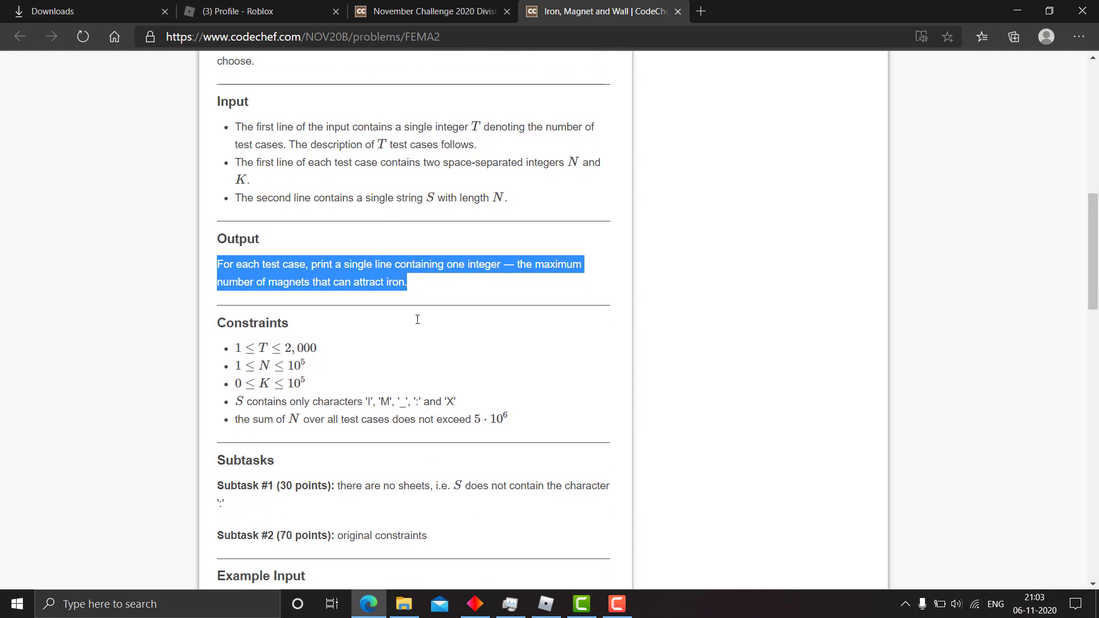
{"action": "mouse_move", "coordinate": [345, 434]}
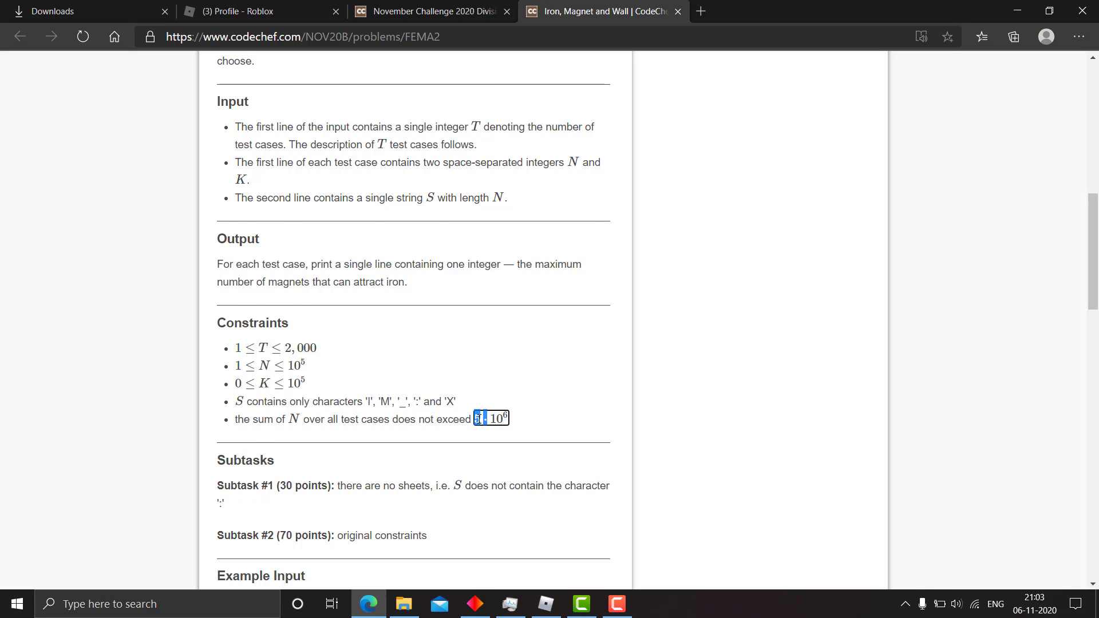
{"action": "scroll", "scroll_direction": "down", "scroll_amount": 3}
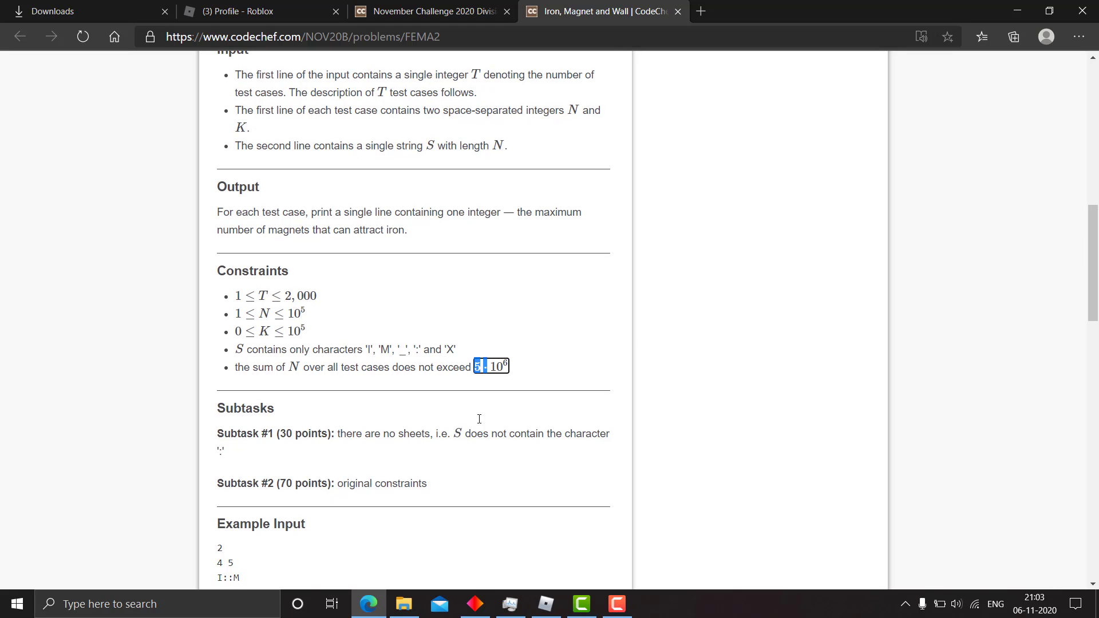
{"action": "scroll", "scroll_direction": "down", "scroll_amount": 3}
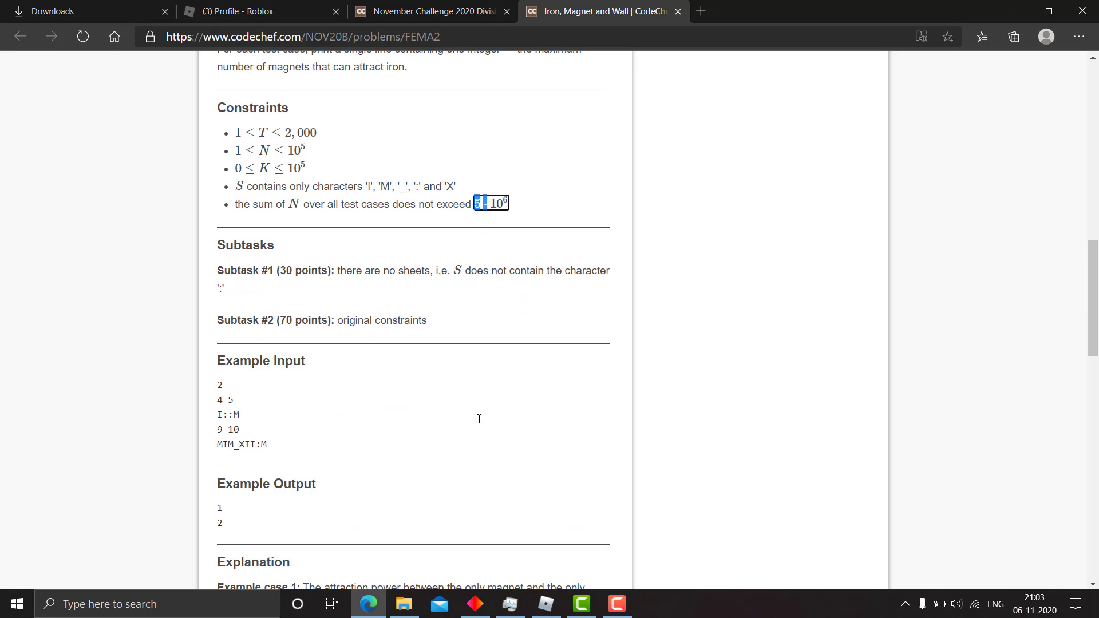
Highlight the example string I::M and scroll on to Example case 2's explanation.
{"action": "scroll", "scroll_direction": "down", "scroll_amount": 3}
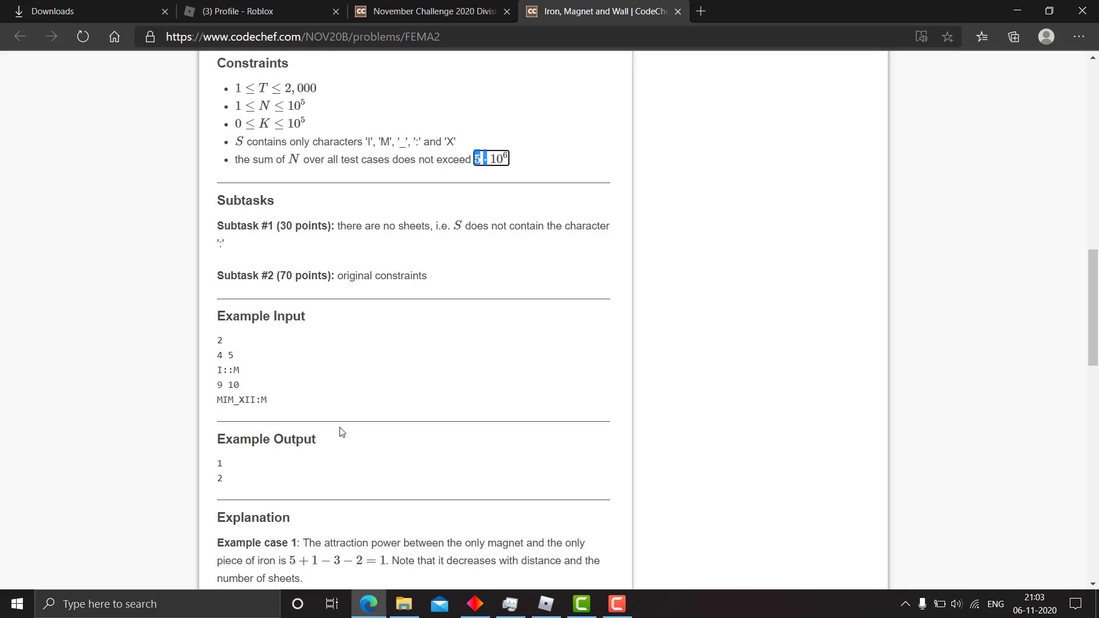
{"action": "double_click", "coordinate": [228, 370]}
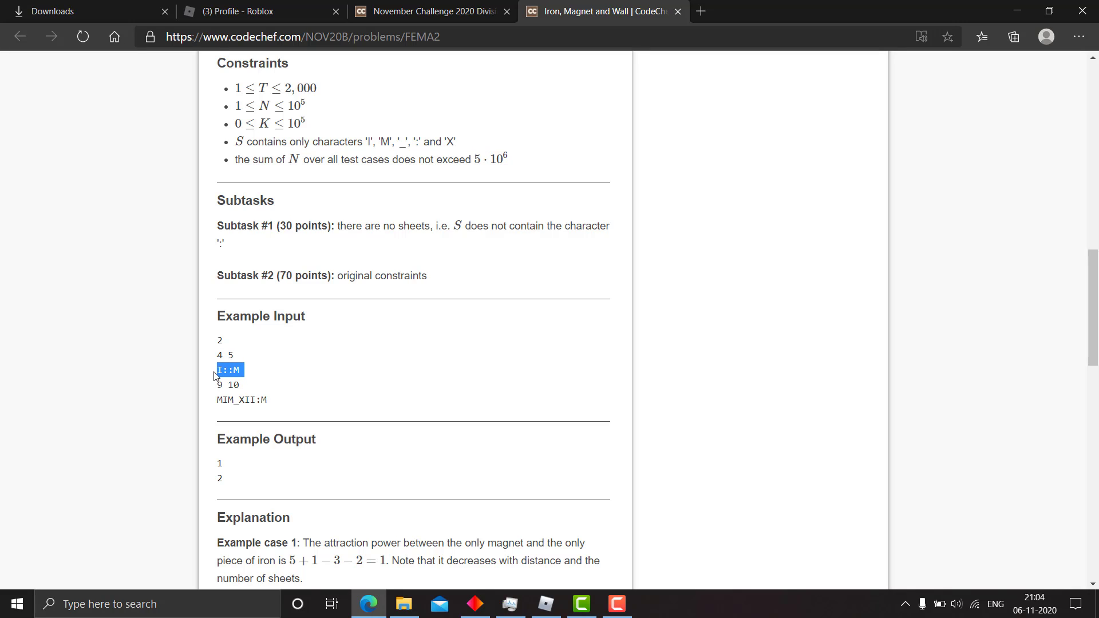
{"action": "scroll", "scroll_direction": "down", "scroll_amount": 3}
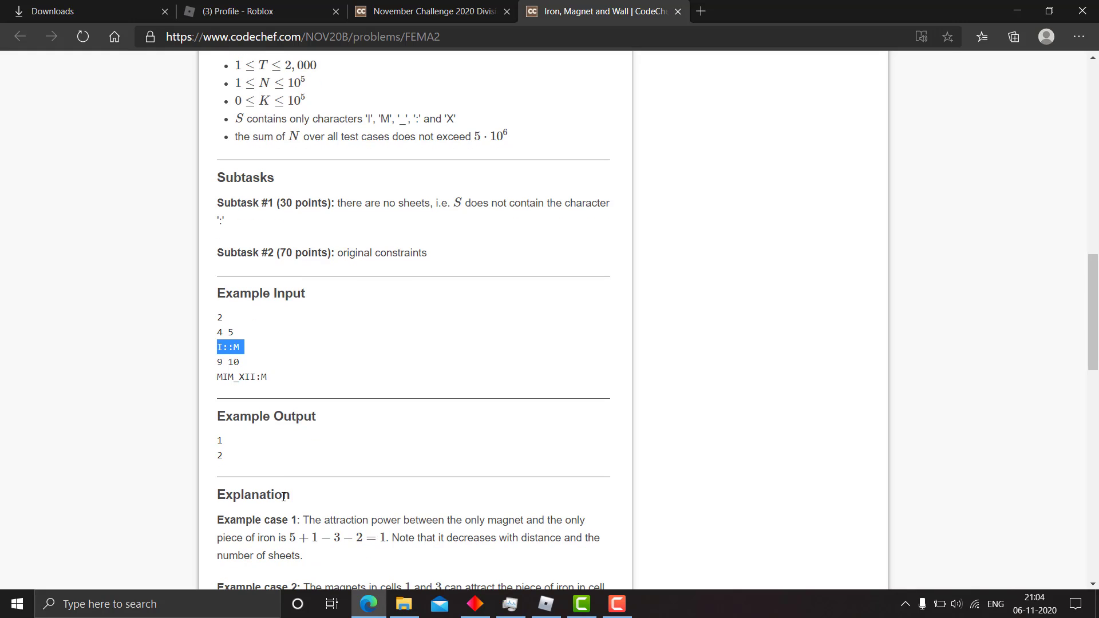
{"action": "mouse_move", "coordinate": [321, 506]}
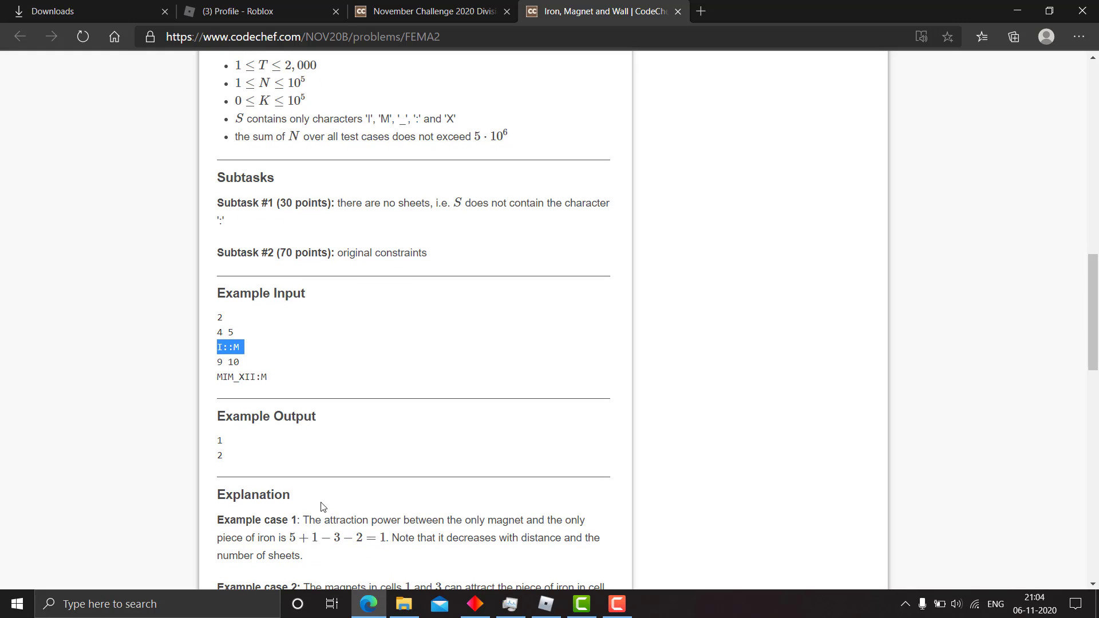
{"action": "mouse_move", "coordinate": [309, 477]}
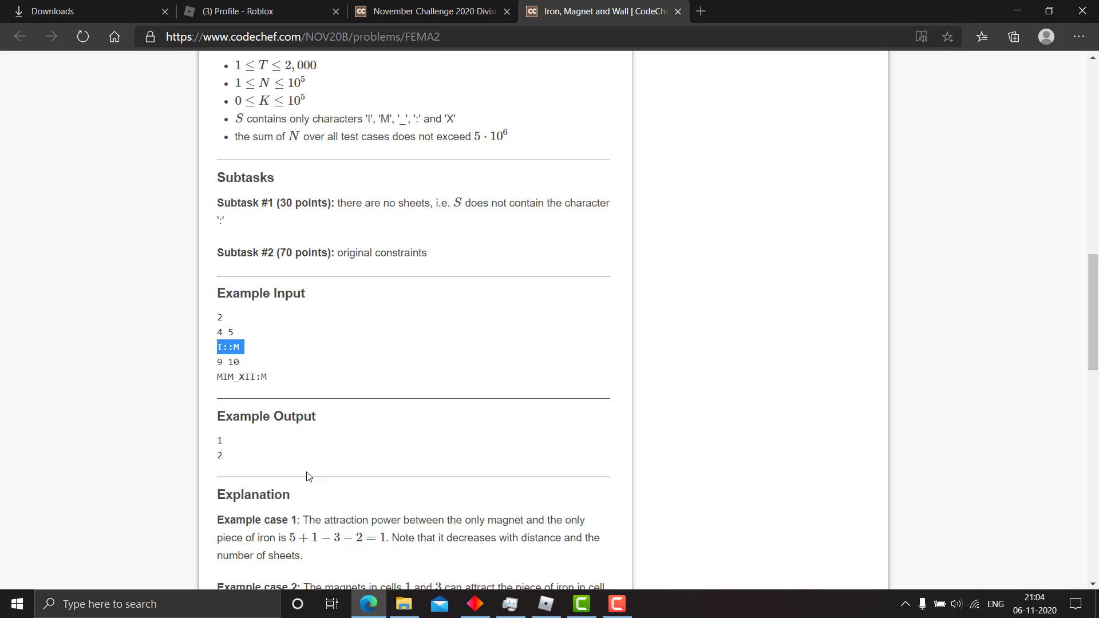
{"action": "mouse_move", "coordinate": [343, 493]}
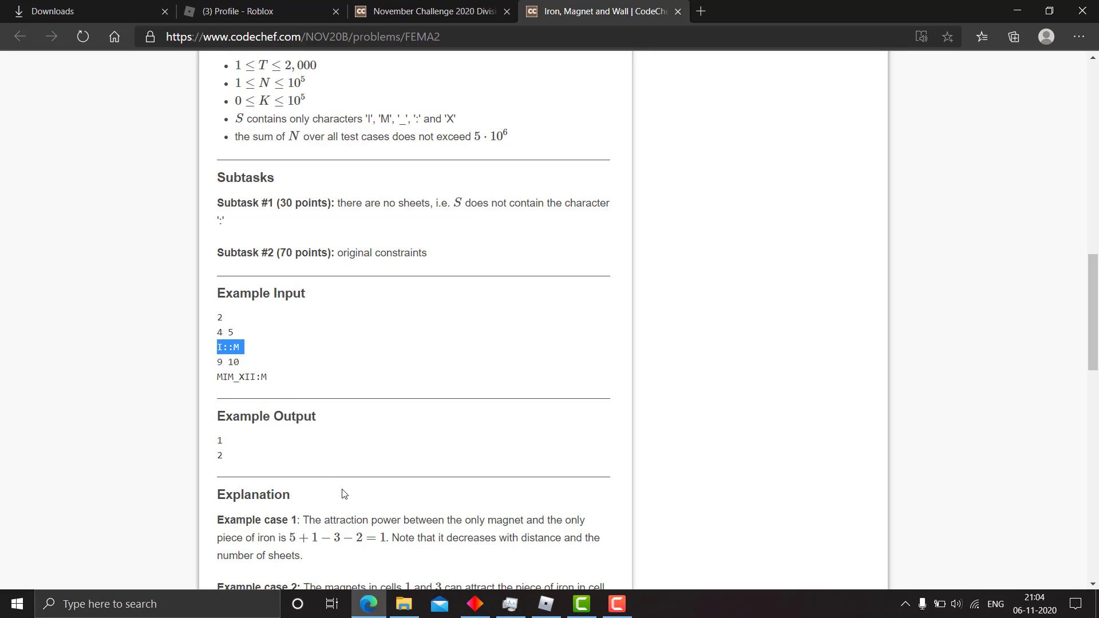
{"action": "mouse_move", "coordinate": [398, 534]}
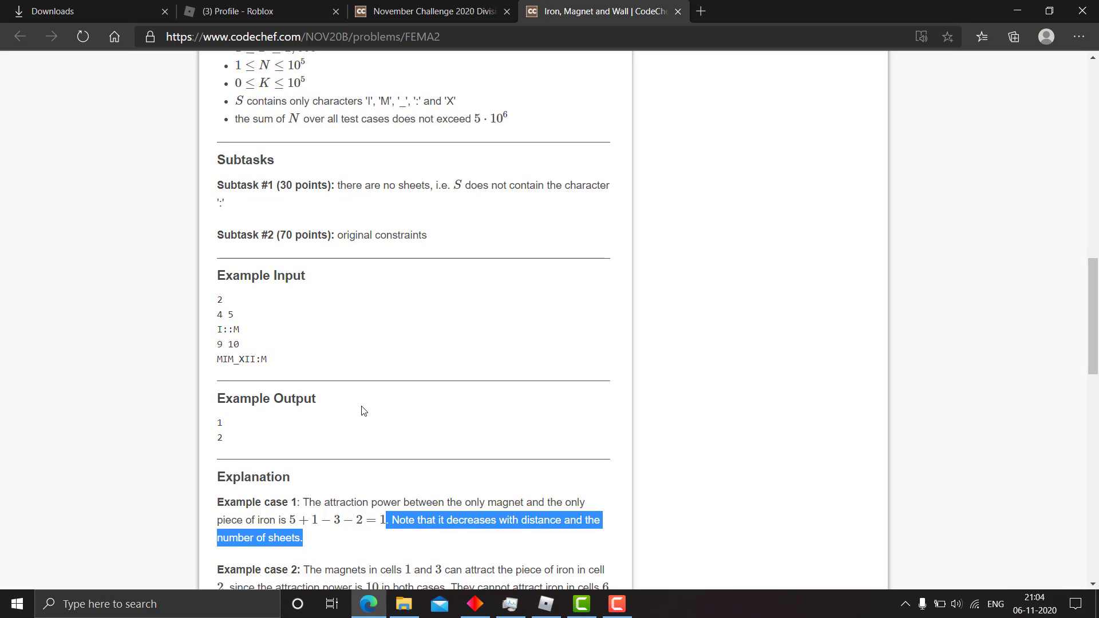
{"action": "mouse_move", "coordinate": [227, 343]}
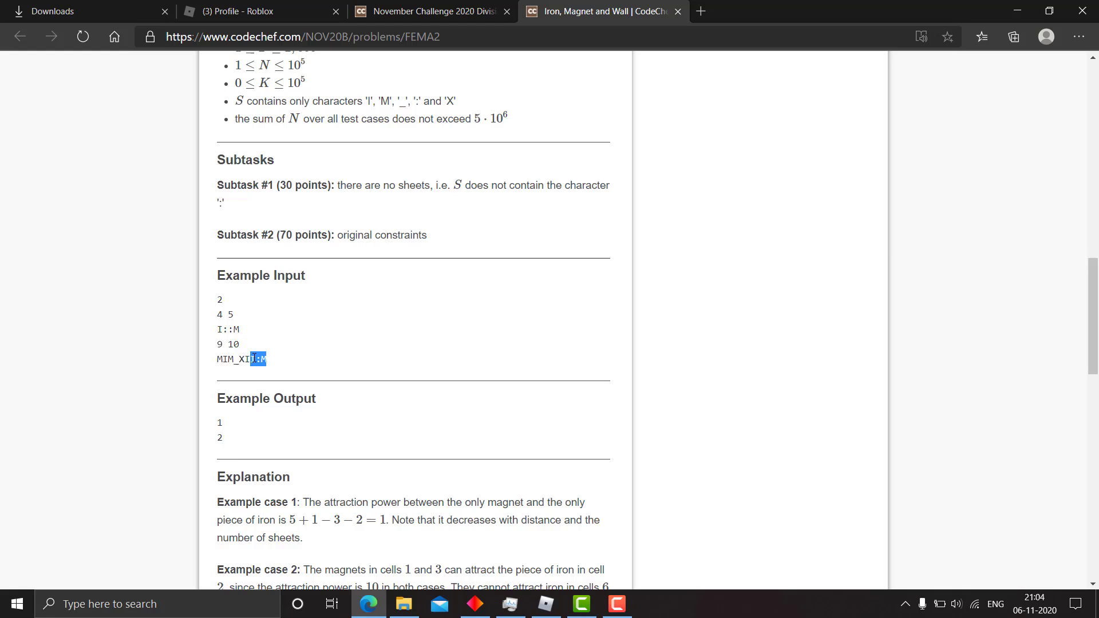
{"action": "scroll", "scroll_direction": "down", "scroll_amount": 3}
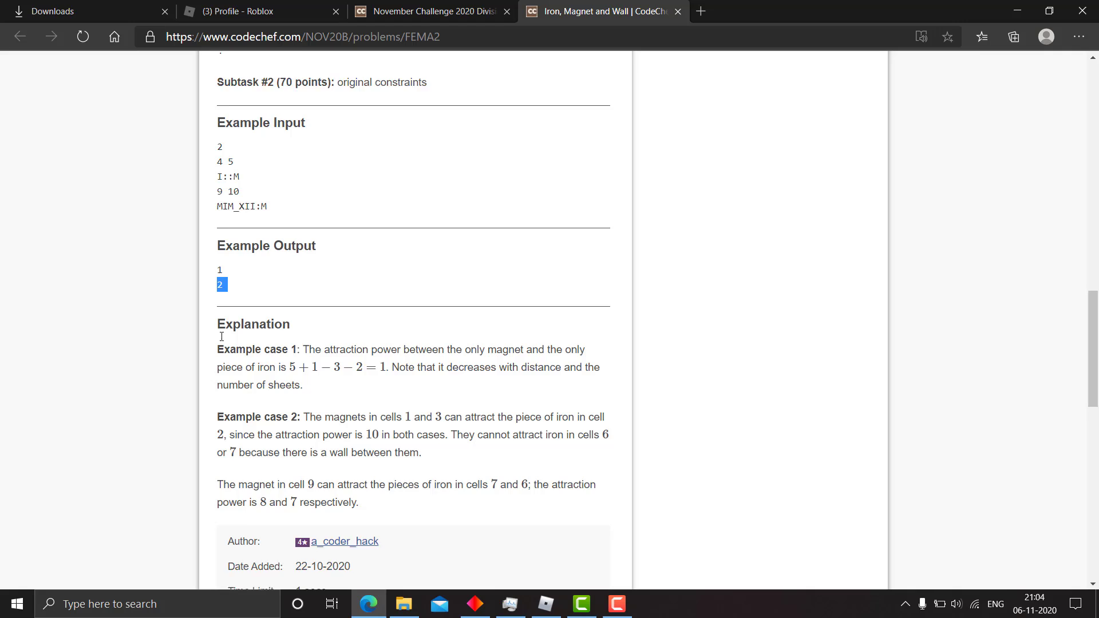
Scroll back to the statement's top and highlight the opening sentence about Chef, iron and magnets.
{"action": "scroll", "scroll_direction": "up", "scroll_amount": 3}
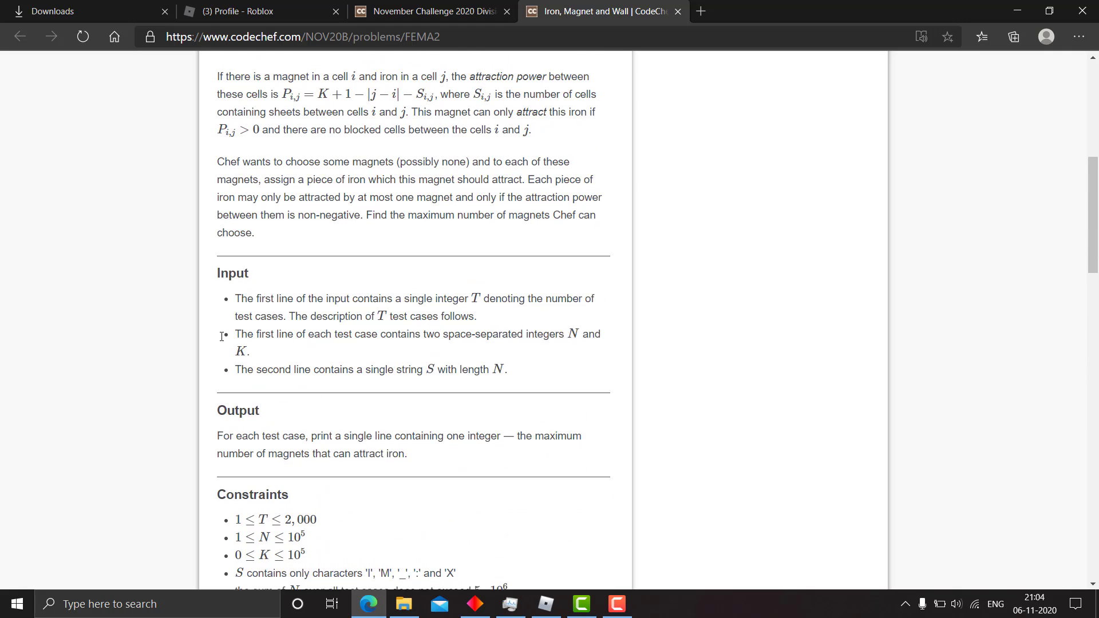
{"action": "scroll", "scroll_direction": "up", "scroll_amount": 3}
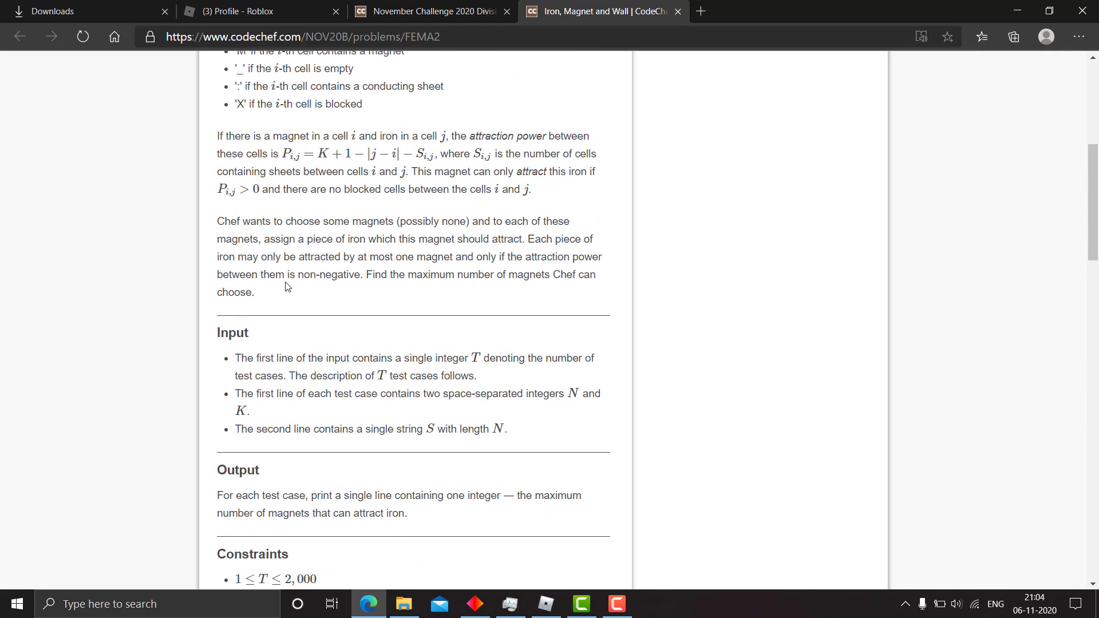
{"action": "scroll", "scroll_direction": "down", "scroll_amount": 3}
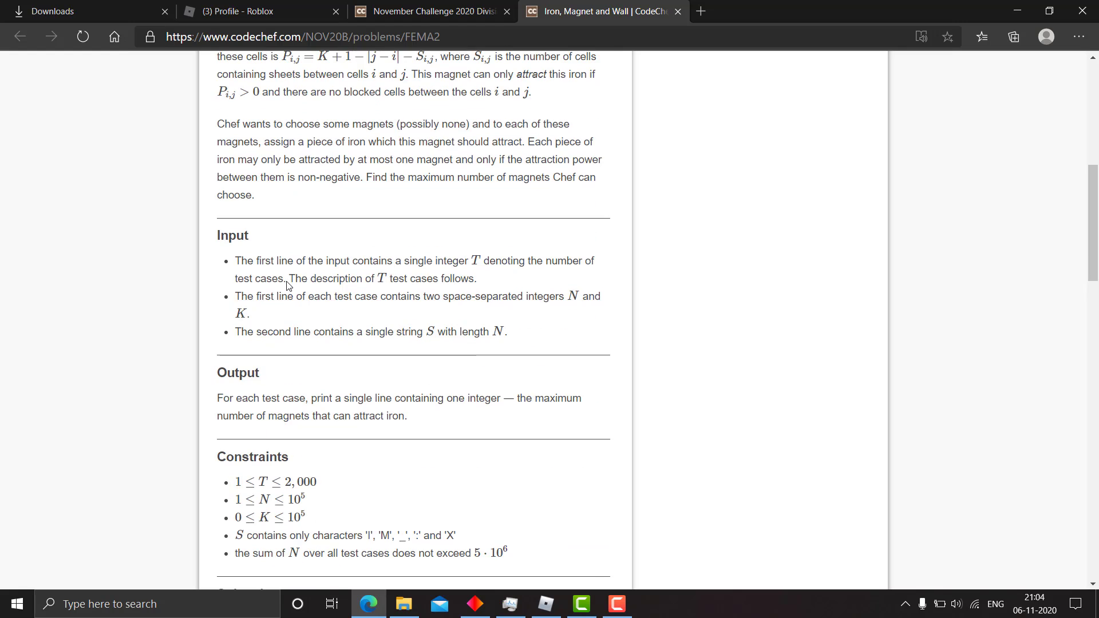
{"action": "scroll", "scroll_direction": "down", "scroll_amount": 3}
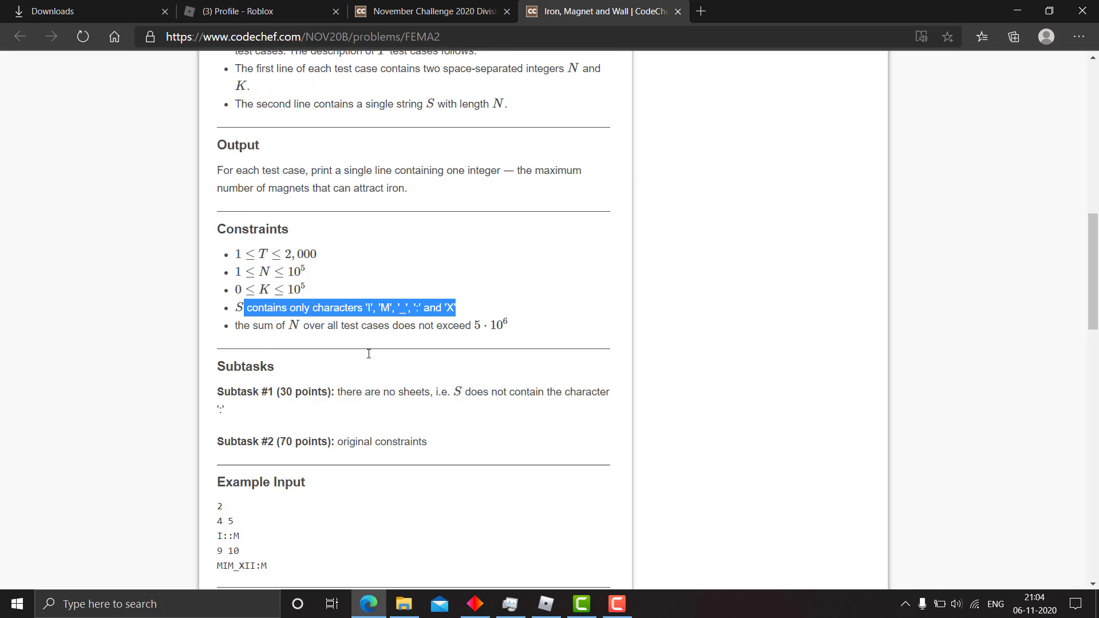
{"action": "scroll", "scroll_direction": "down", "scroll_amount": 3}
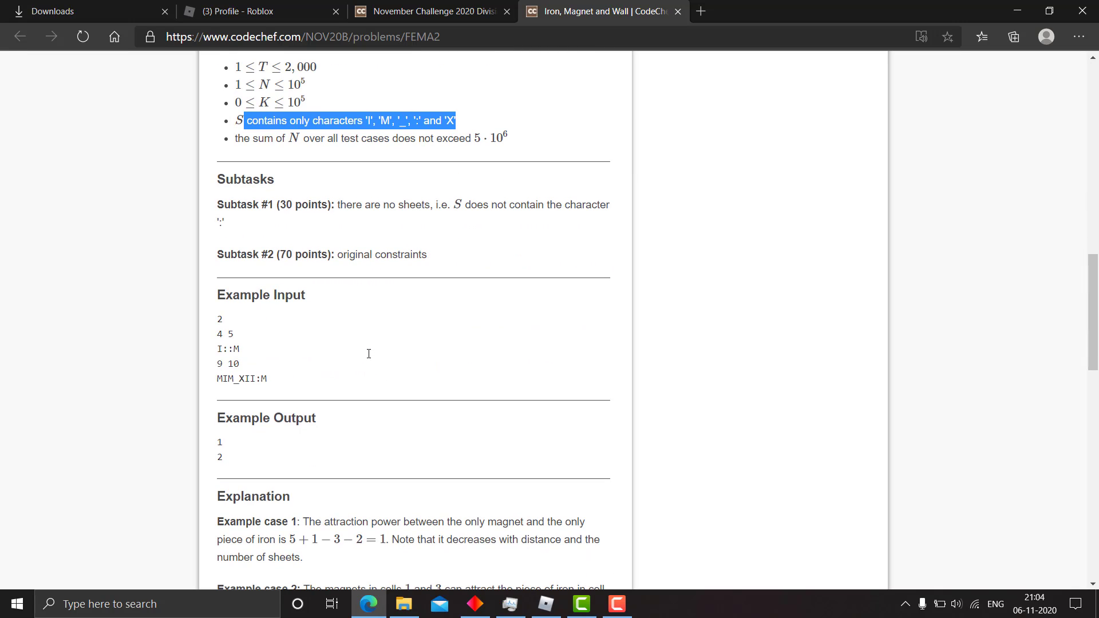
{"action": "scroll", "scroll_direction": "down", "scroll_amount": 3}
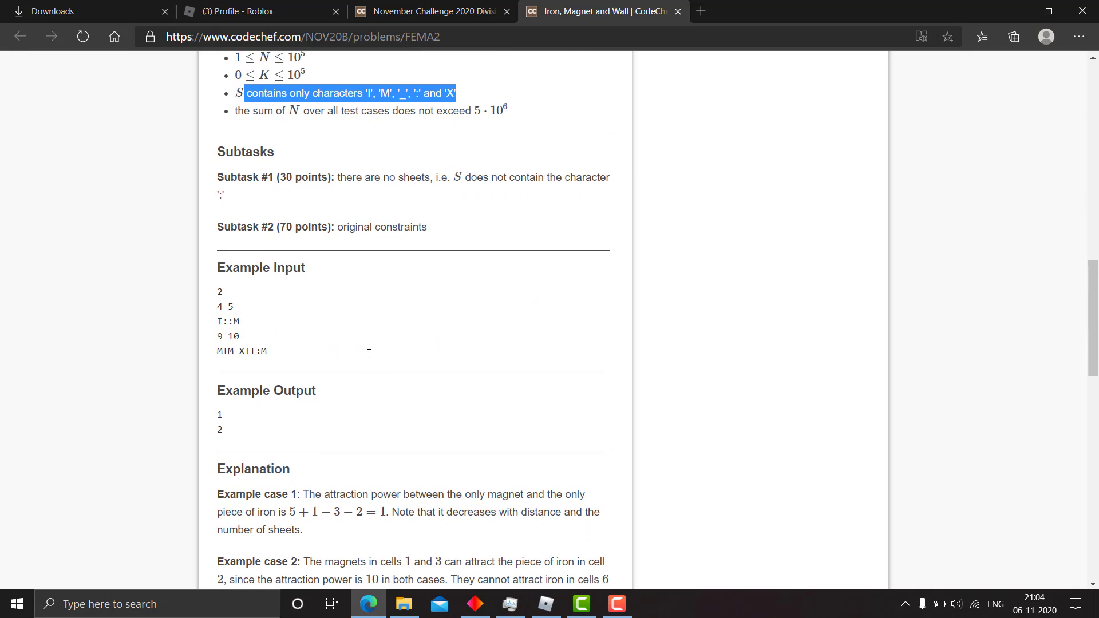
{"action": "scroll", "scroll_direction": "up", "scroll_amount": 3}
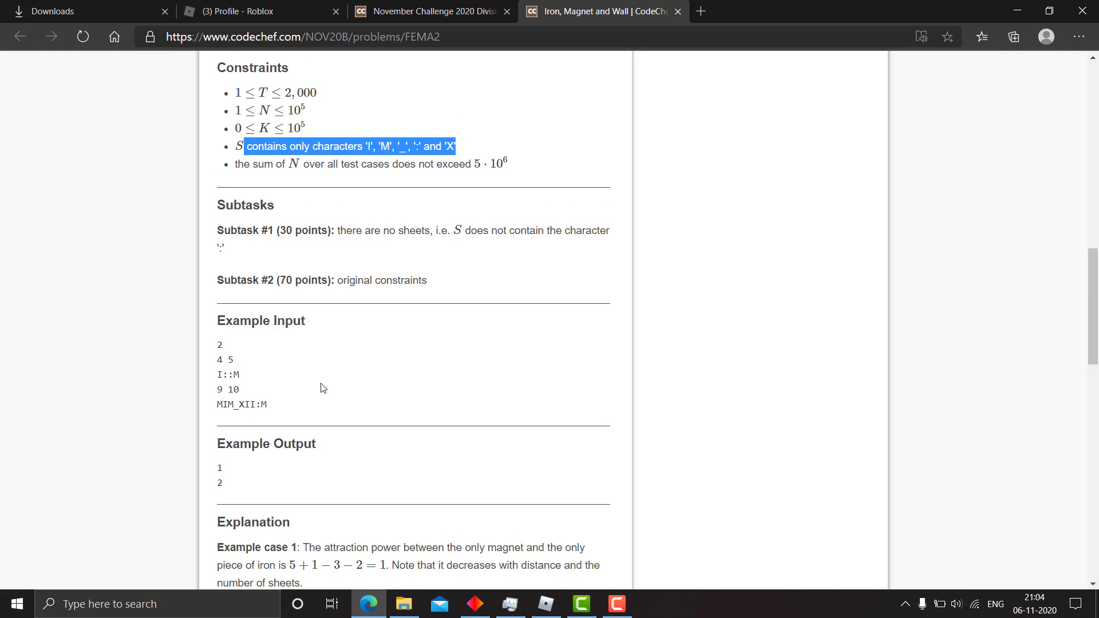
{"action": "scroll", "scroll_direction": "up", "scroll_amount": 3}
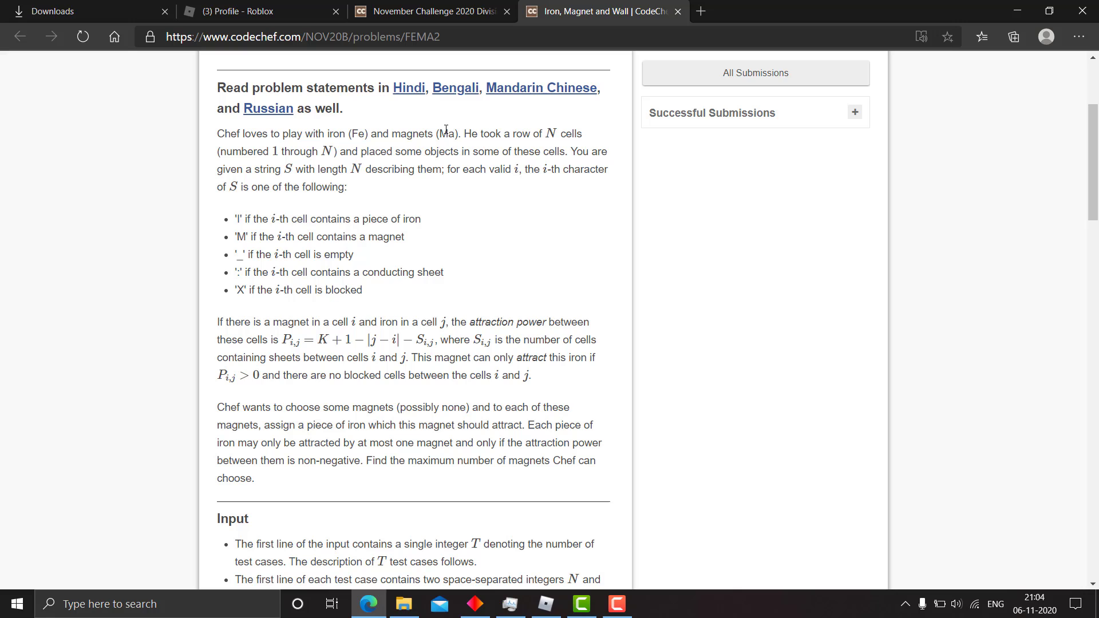
{"action": "left_click_drag", "start_coordinate": [216, 134], "coordinate": [542, 133]}
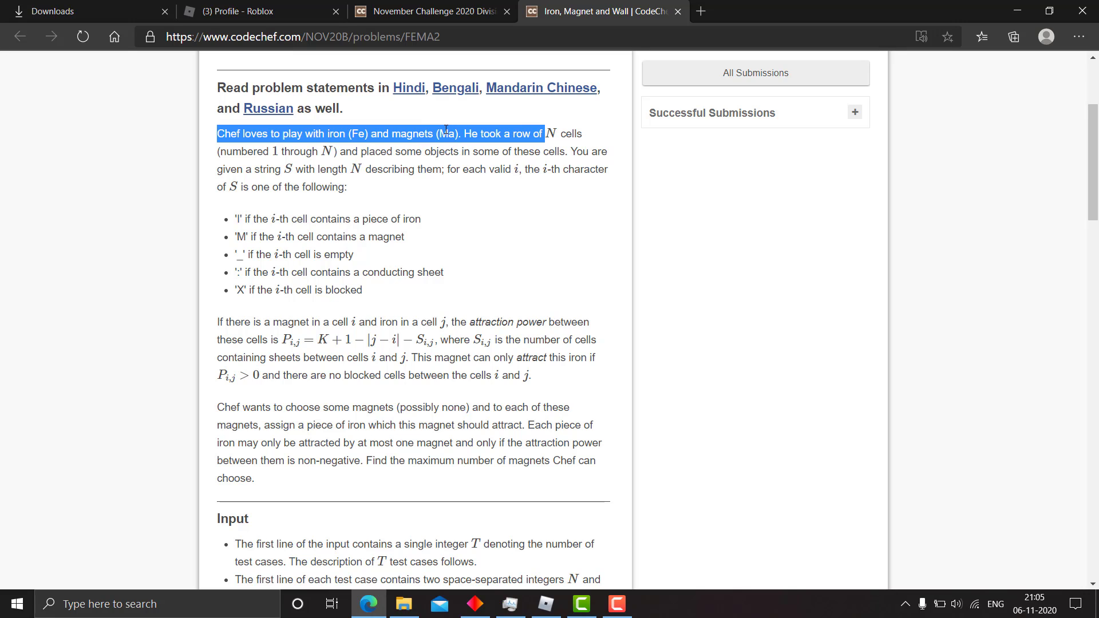